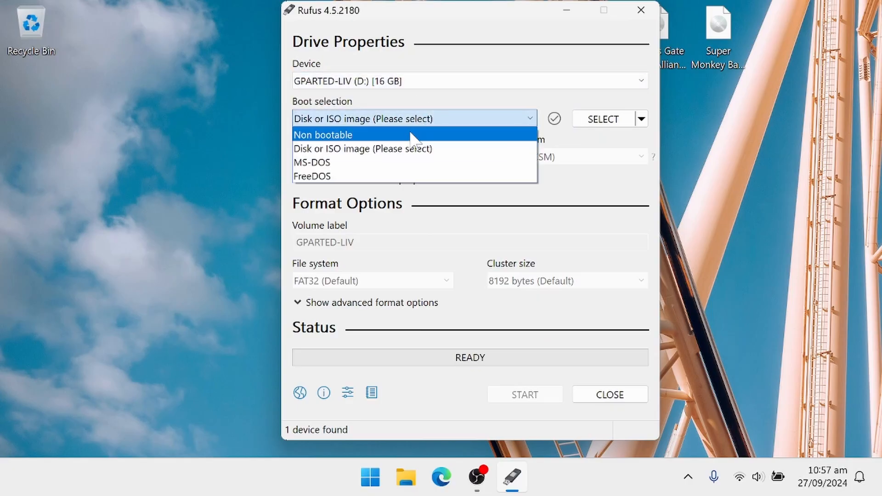
Step: Make the USB drive non-bootable and set its volume label to PNY16
left_click(322, 134)
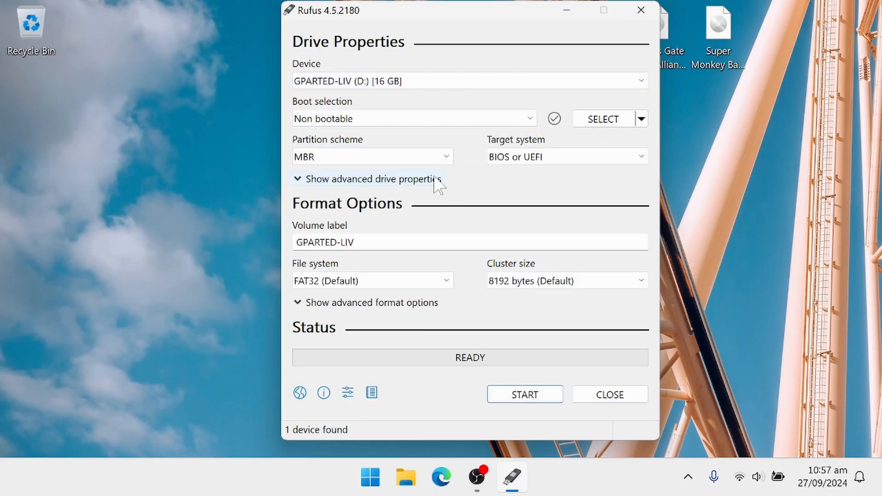
type("PNY16")
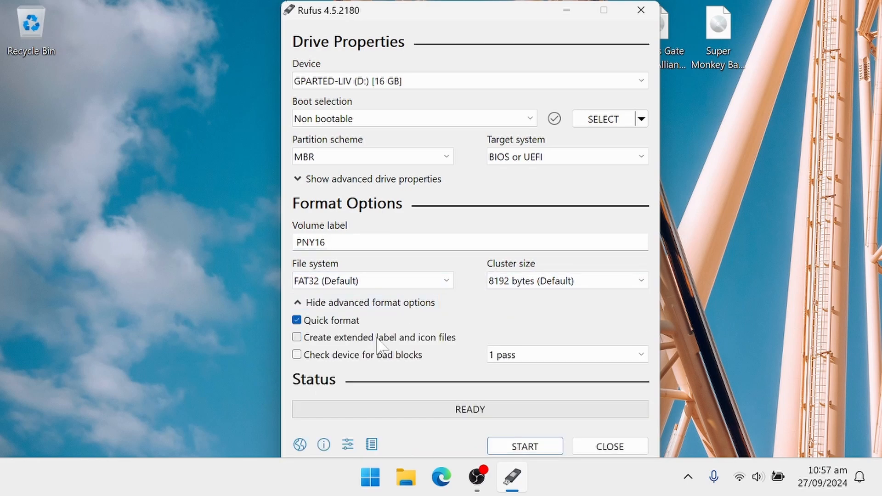
Step: Download the XEB+ Xmas Showcase from the Wayback capture, then visit UDPBD-for-XEBP releases
left_click(441, 477)
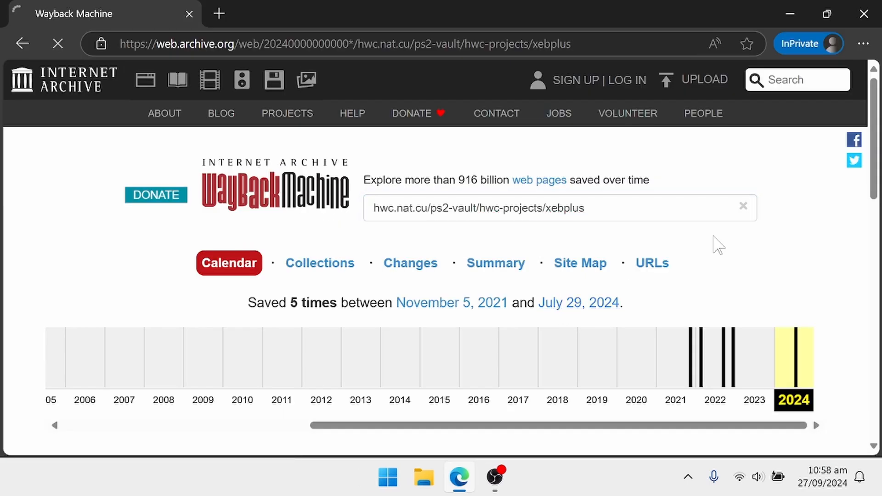
left_click(793, 348)
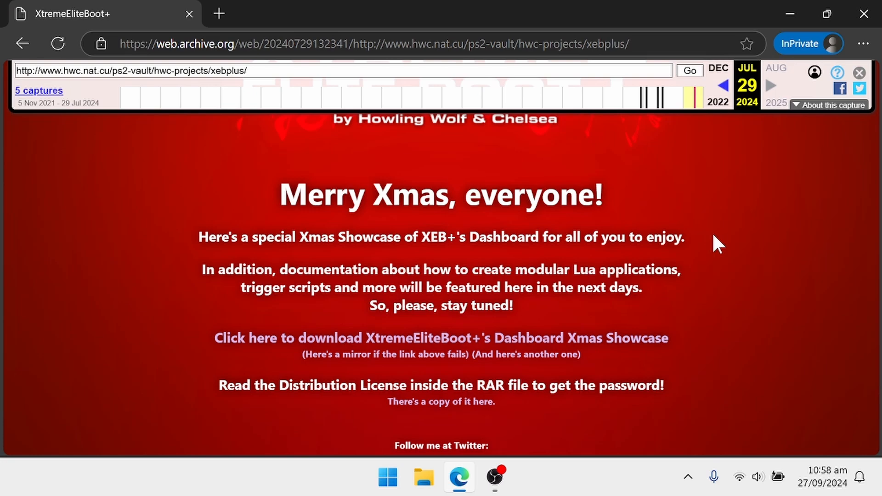
left_click(441, 339)
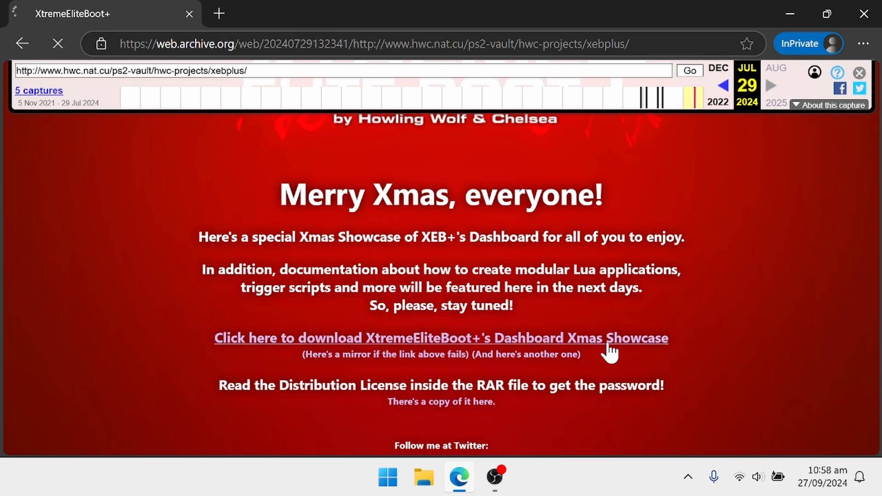
left_click(441, 338)
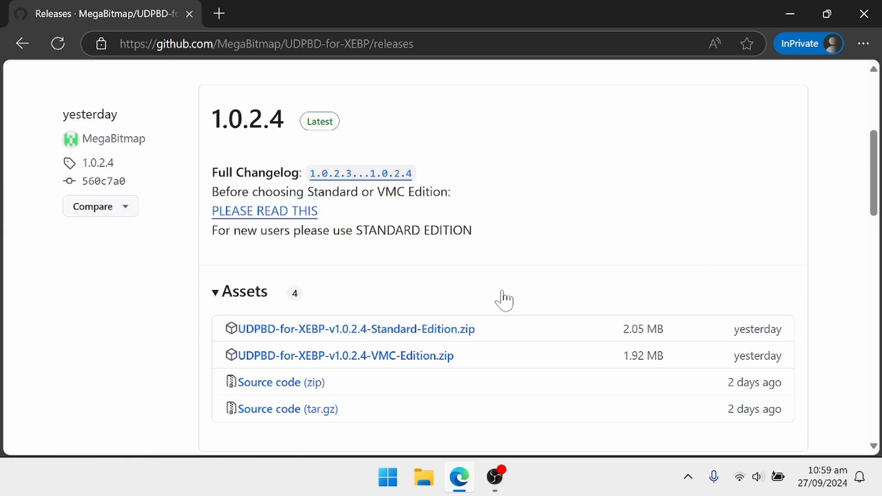
Step: Open the Xmas showcase RAR in 7-Zip, read Distribution License.txt, and close both
right_click(306, 196)
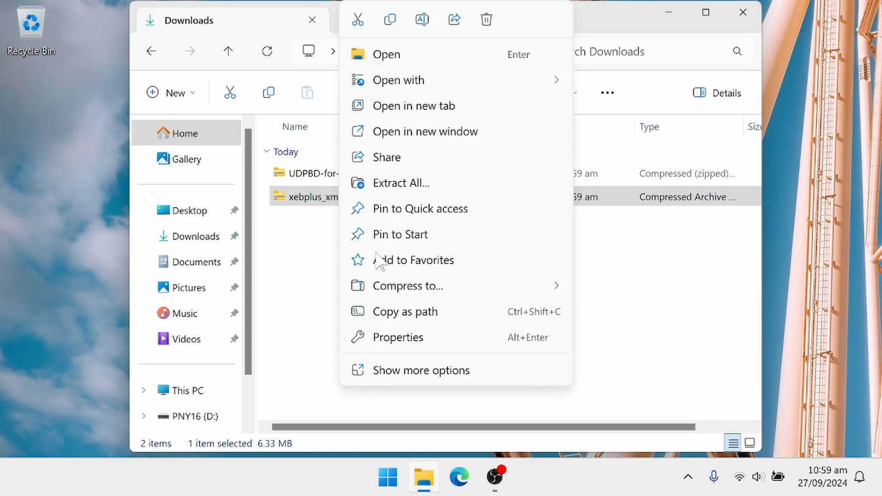
left_click(421, 371)
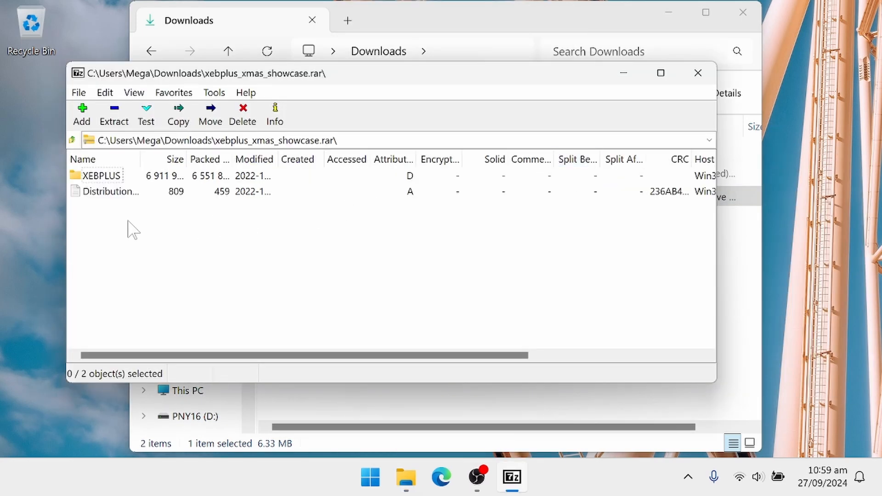
double_click(113, 192)
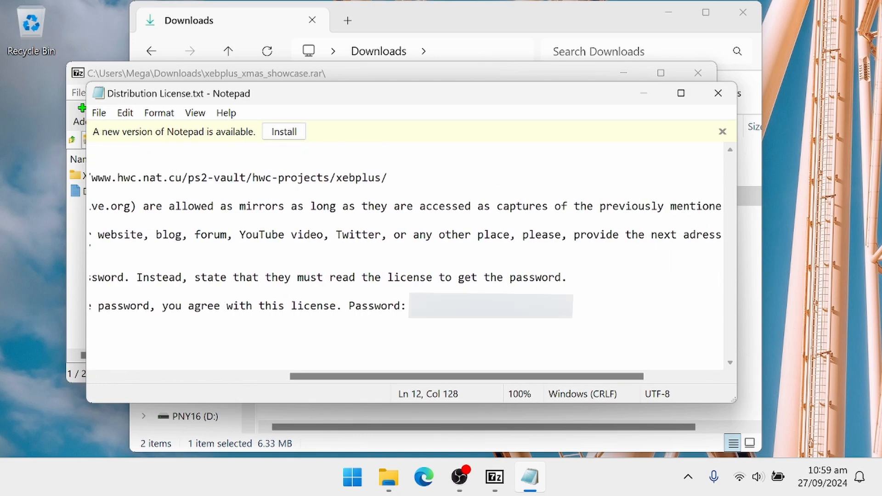
left_click(718, 93)
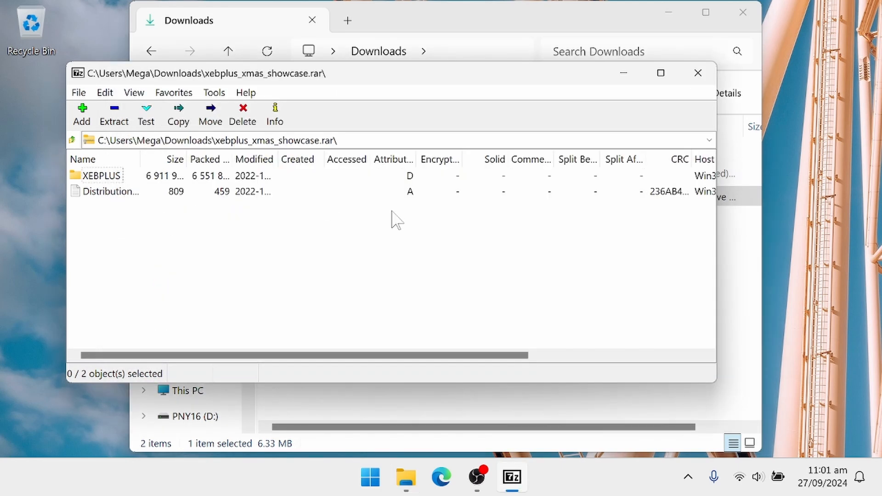
left_click(698, 73)
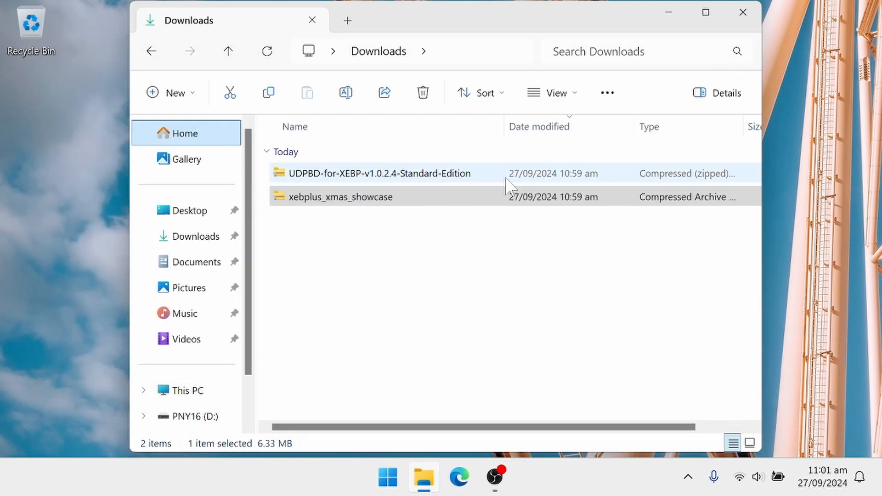
Step: Browse PNY16 (D:) to XEBPLUS > CFG and open xebplus.cfg in Notepad
double_click(378, 174)
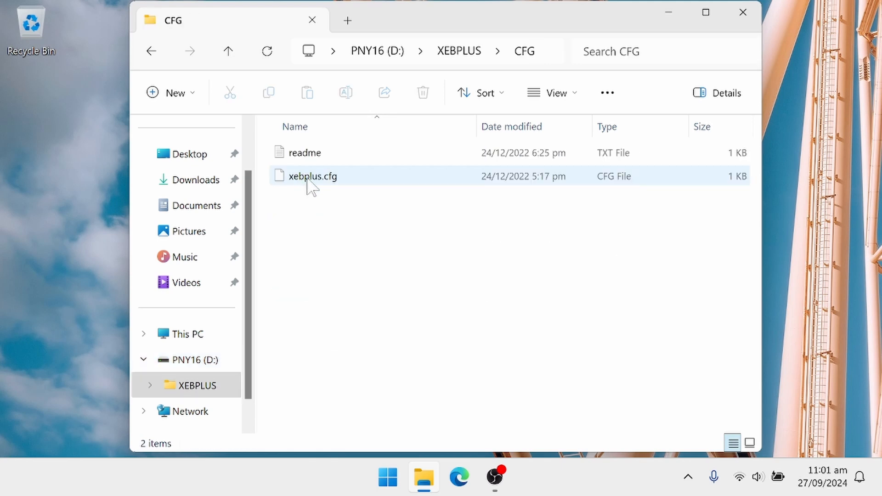
double_click(316, 176)
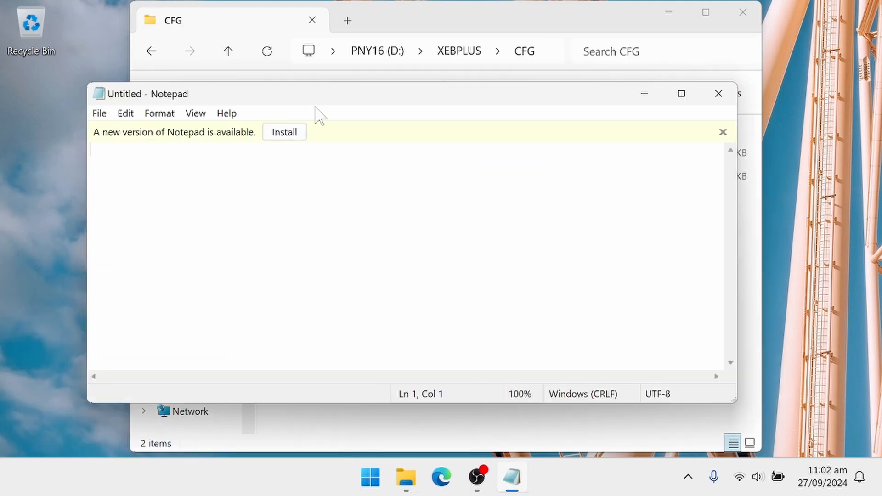
double_click(309, 176)
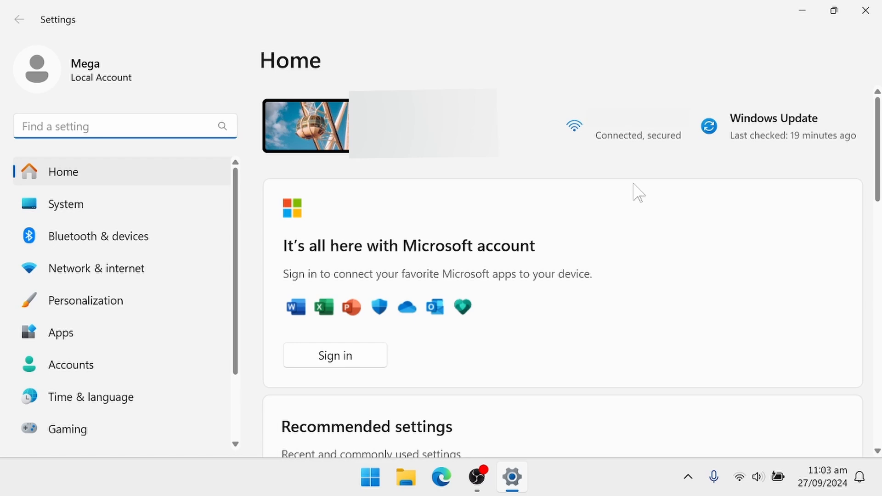
Step: Switch Ethernet IP assignment to manual and review Power & battery screen and sleep timeouts
left_click(96, 269)
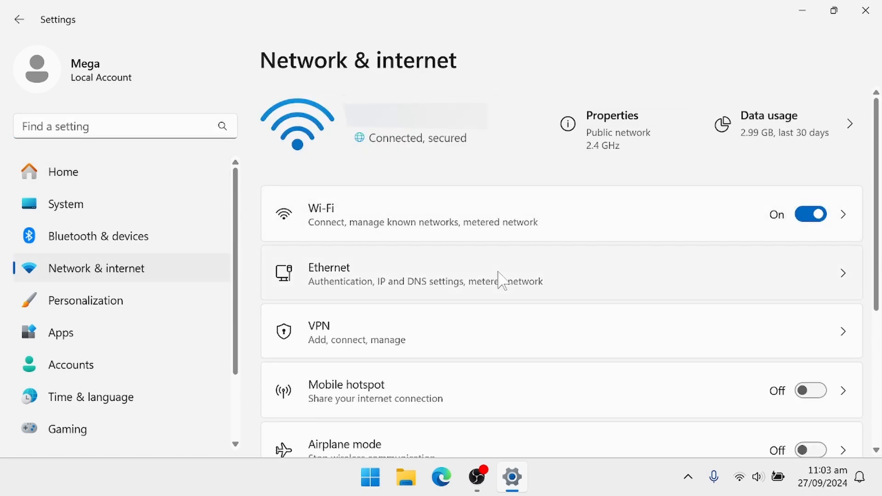
left_click(790, 303)
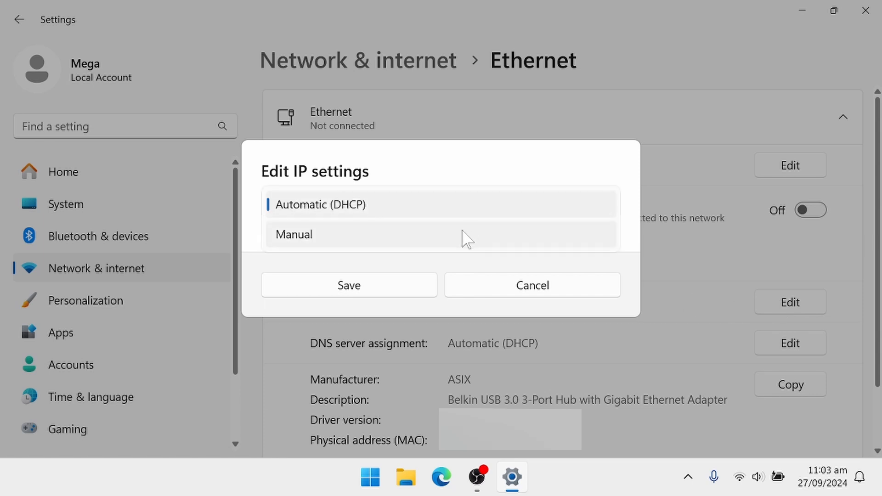
left_click(293, 235)
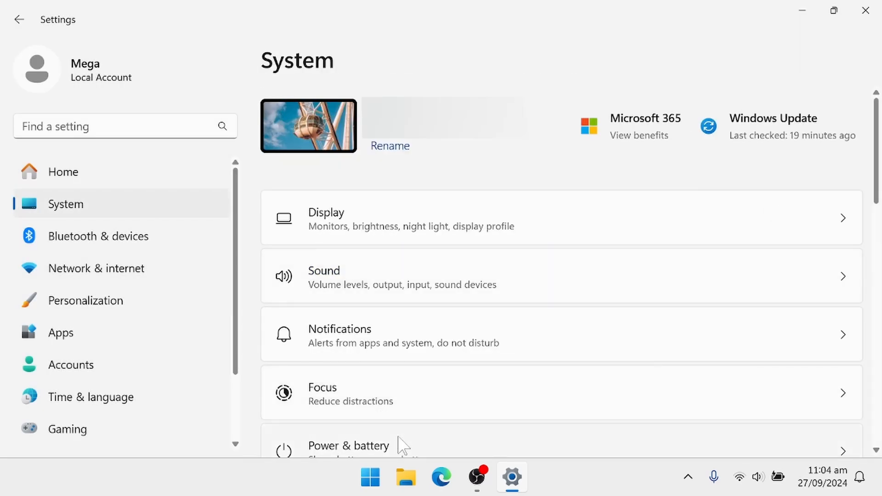
left_click(348, 446)
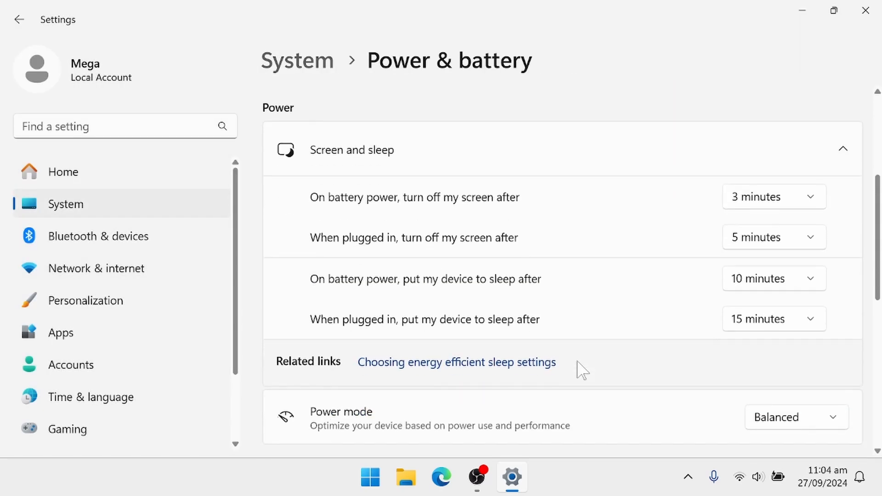
left_click(774, 319)
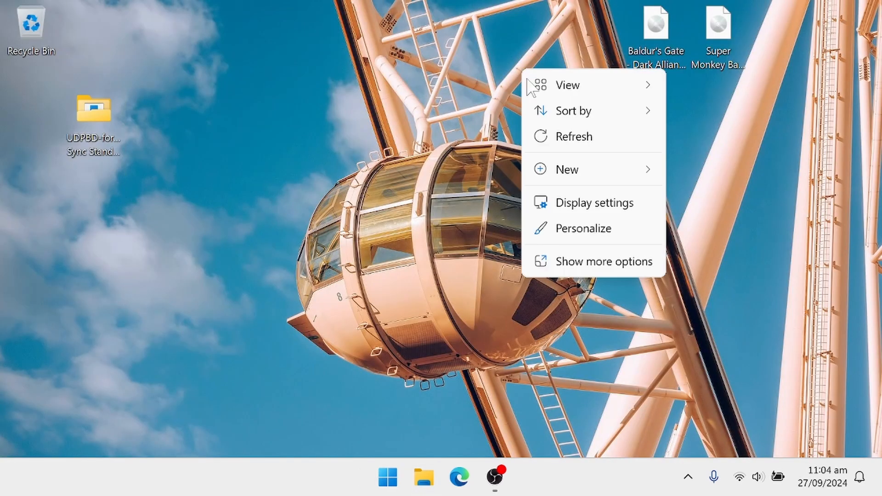
Step: Add a new folder to the desktop via New > Folder and open it
left_click(567, 170)
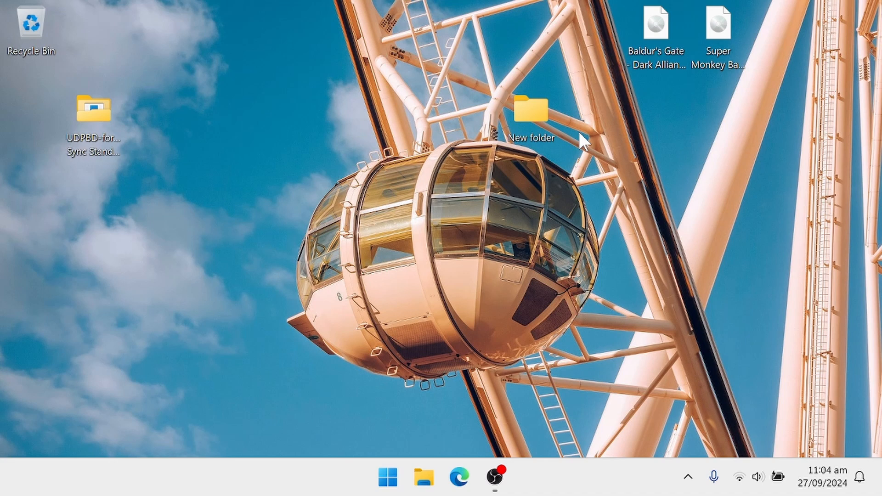
double_click(529, 109)
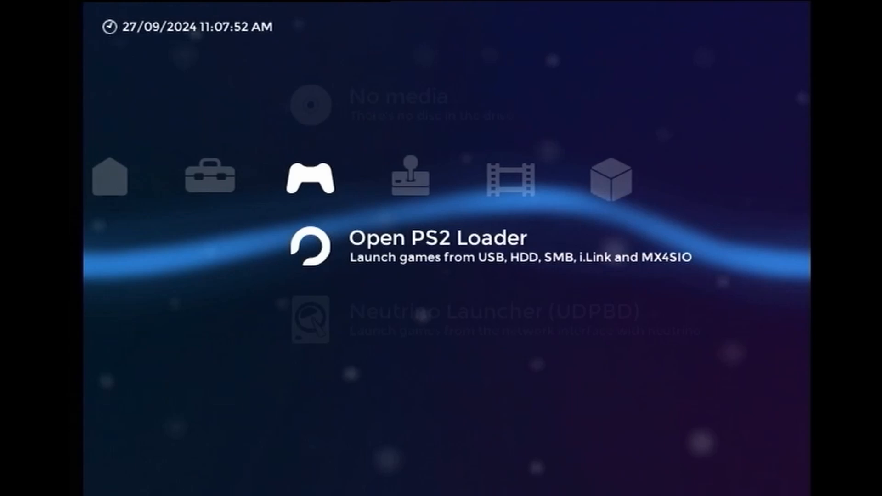
Step: Launch LaunchELF from XEB+ and view Network Settings showing the PS2 at 192.168.0.10
key("Down")
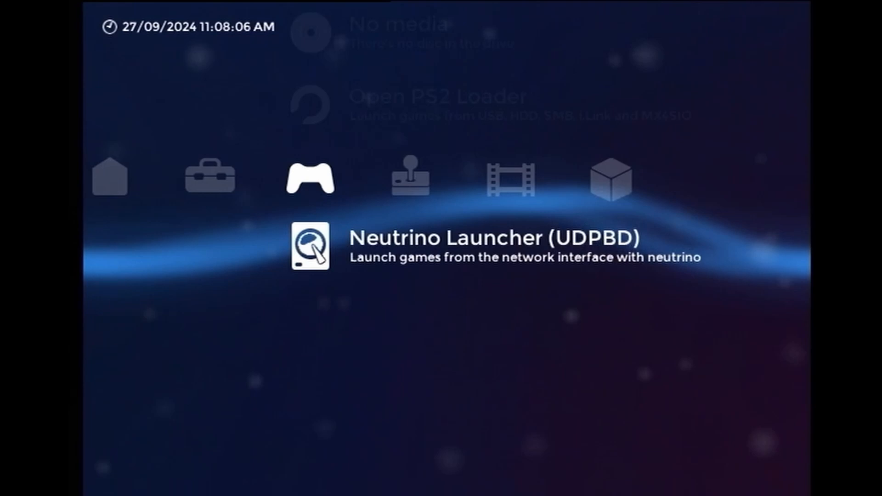
scroll("right", 3)
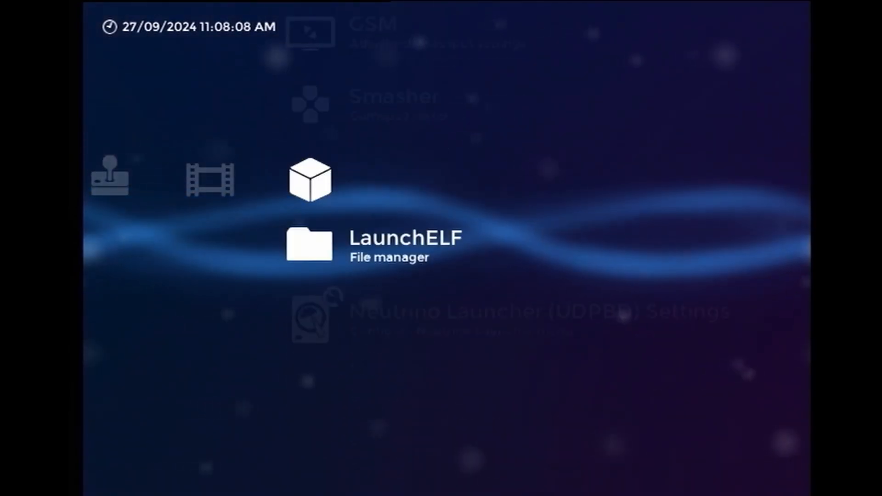
left_click(309, 241)
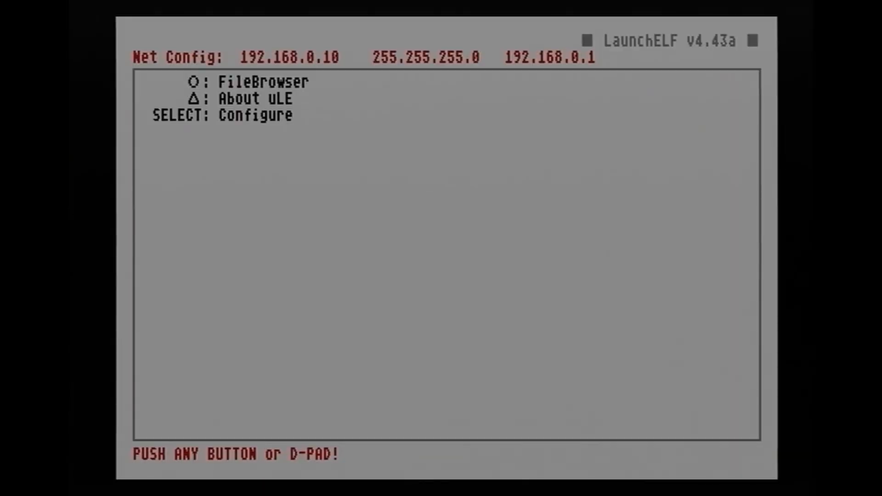
key("select")
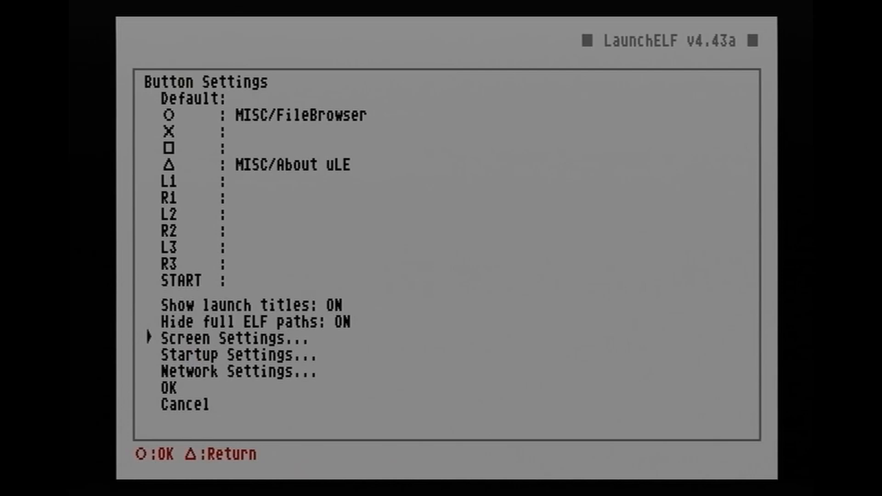
left_click(238, 373)
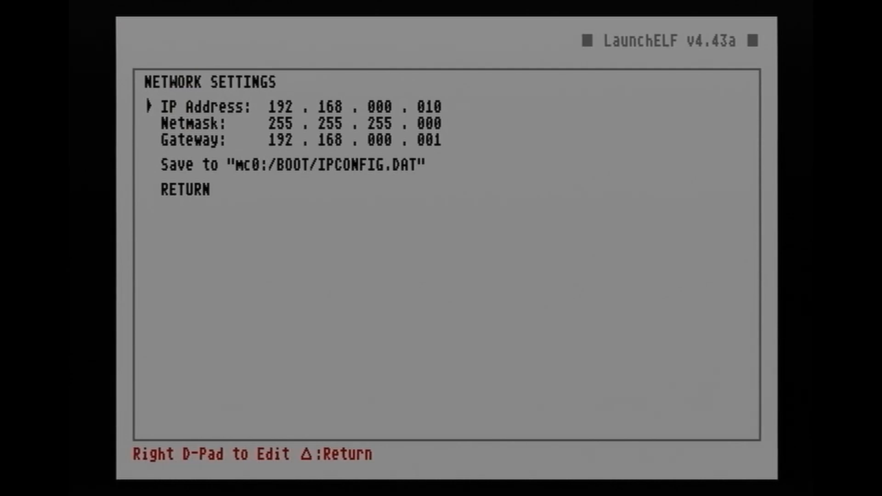
key("triangle")
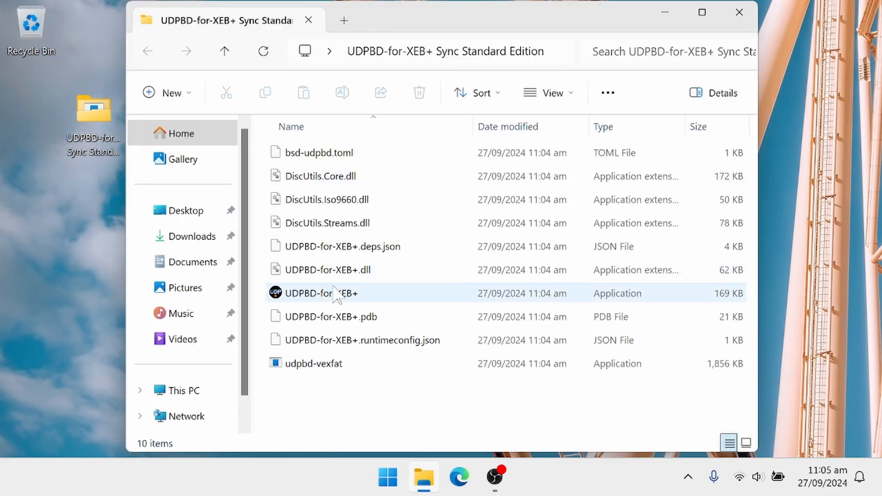
Step: Run UDPBD-for-XEB+.exe, load the DVD game folder, and enable artwork downloading
double_click(321, 293)
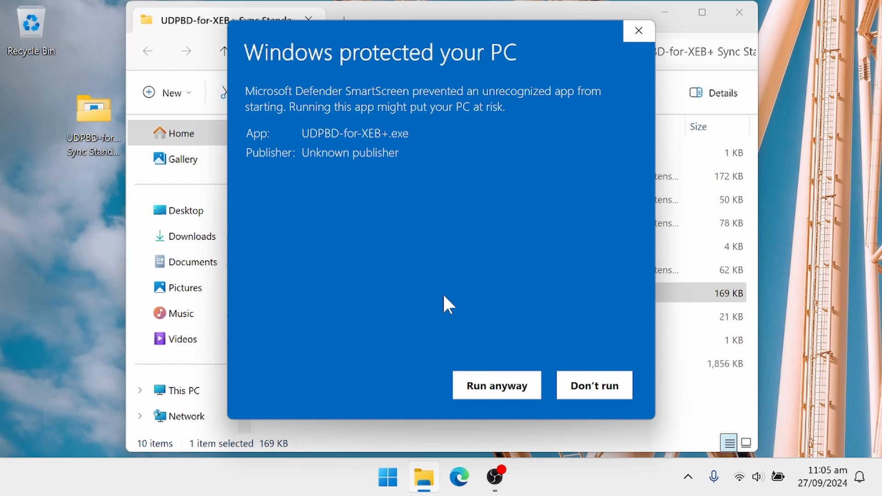
left_click(496, 386)
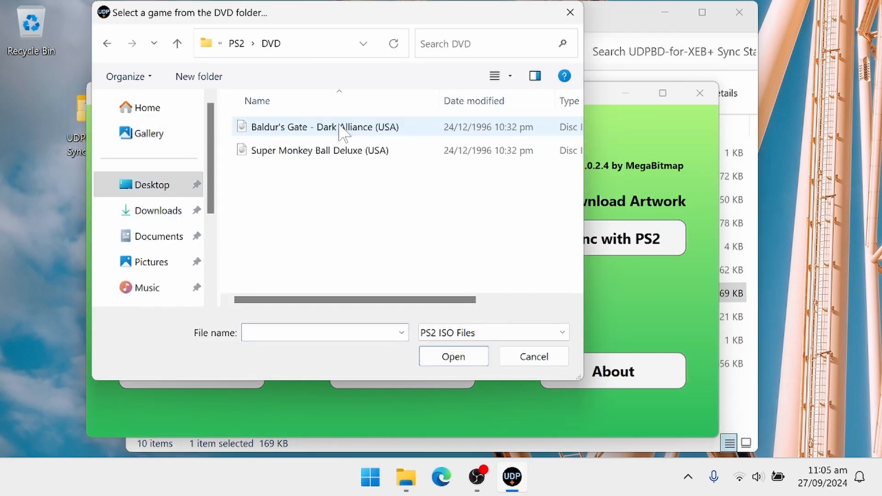
left_click(453, 356)
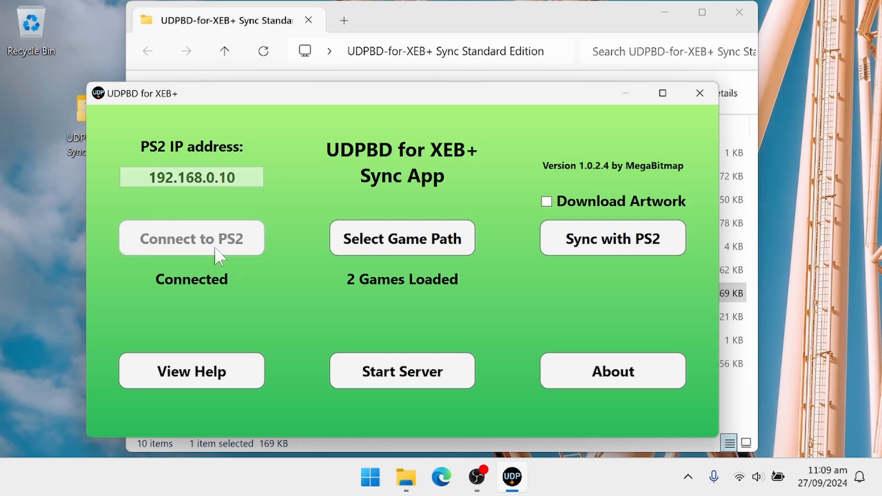
left_click(546, 201)
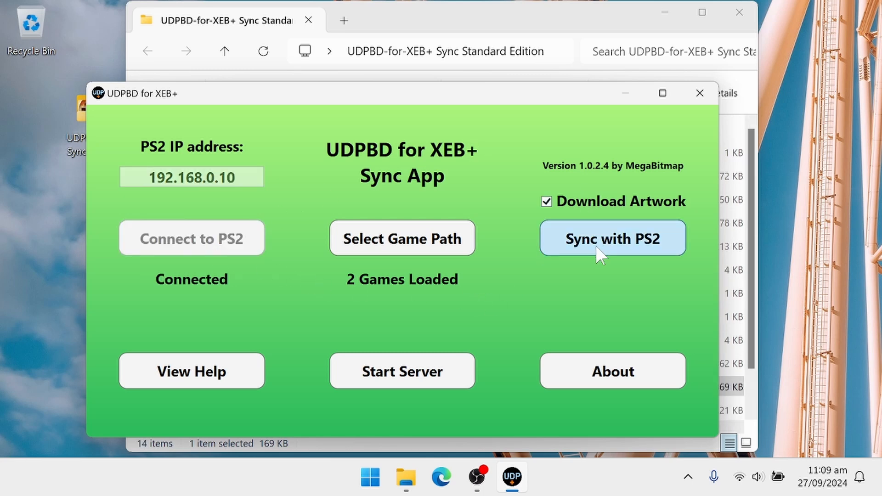
Step: Sync the two loaded games to the PS2 and start the server
left_click(612, 238)
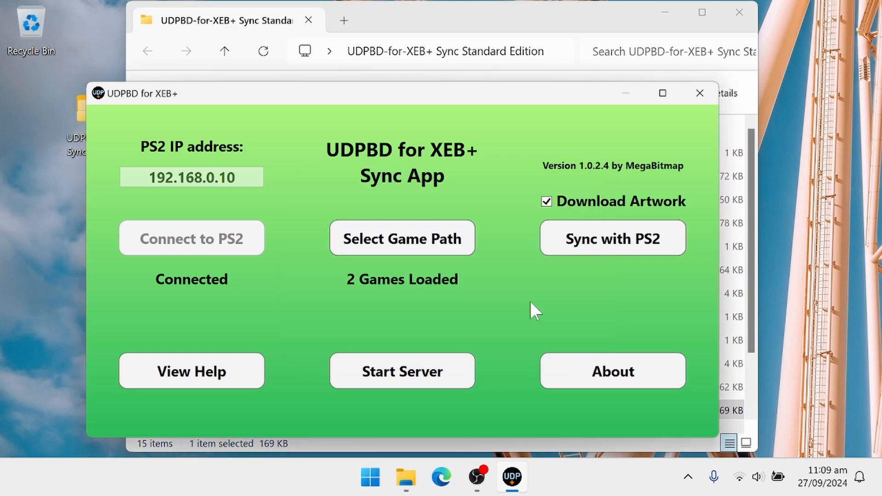
left_click(402, 371)
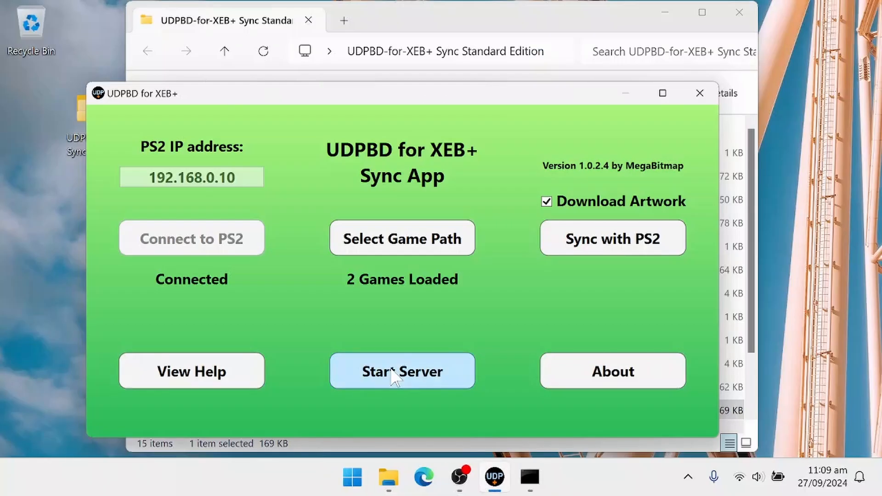
left_click(700, 93)
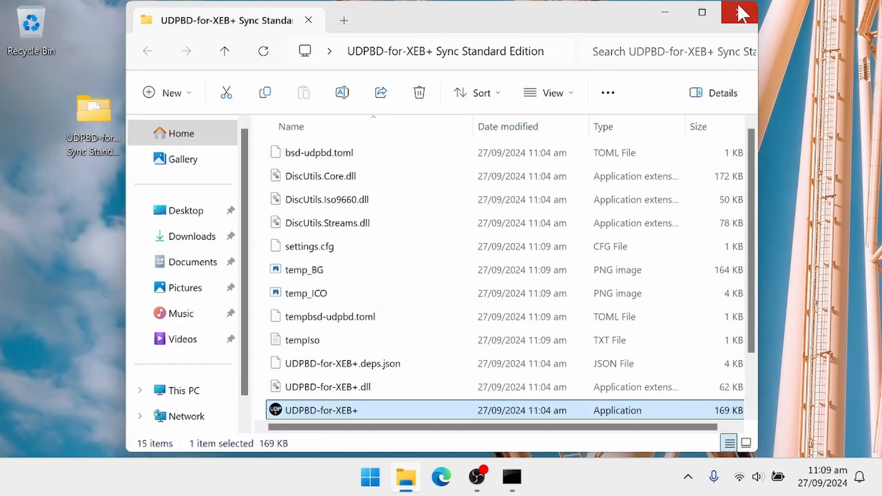
Step: Close the Explorer window and show the controls guide for Super Monkey Ball Deluxe
double_click(322, 411)
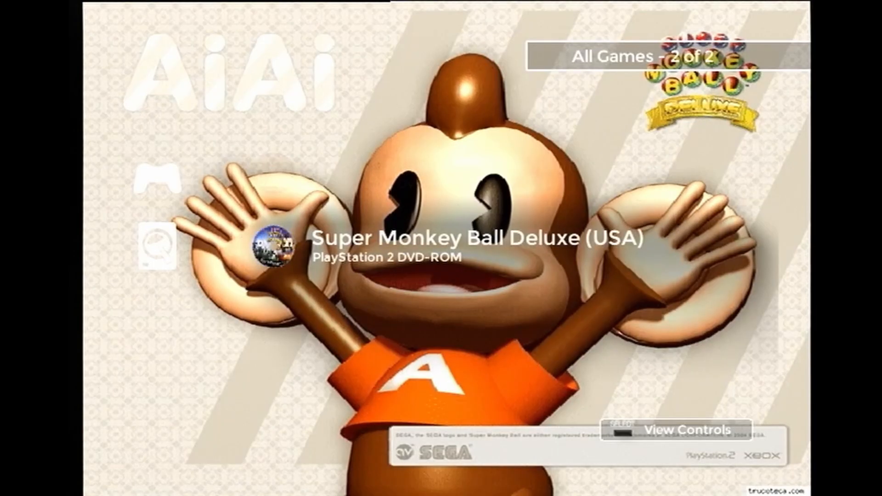
left_click(682, 431)
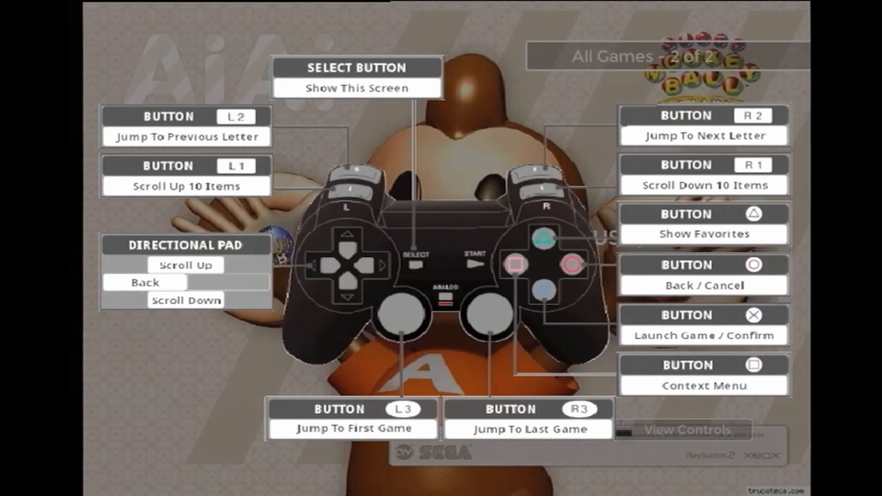